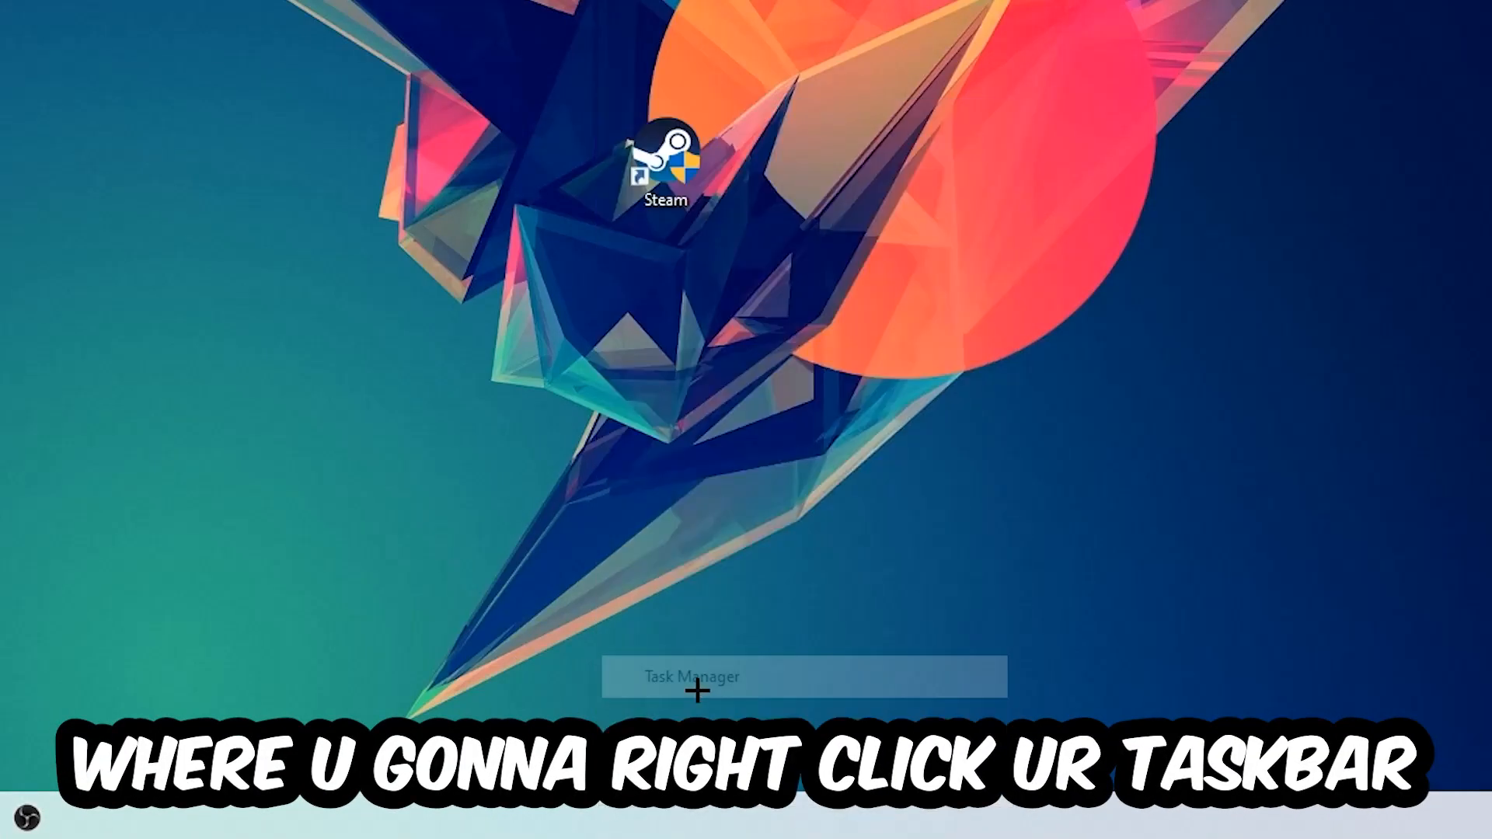
Check Task Manager's Processes list for background tasks, then close Task Manager.
left_click(693, 676)
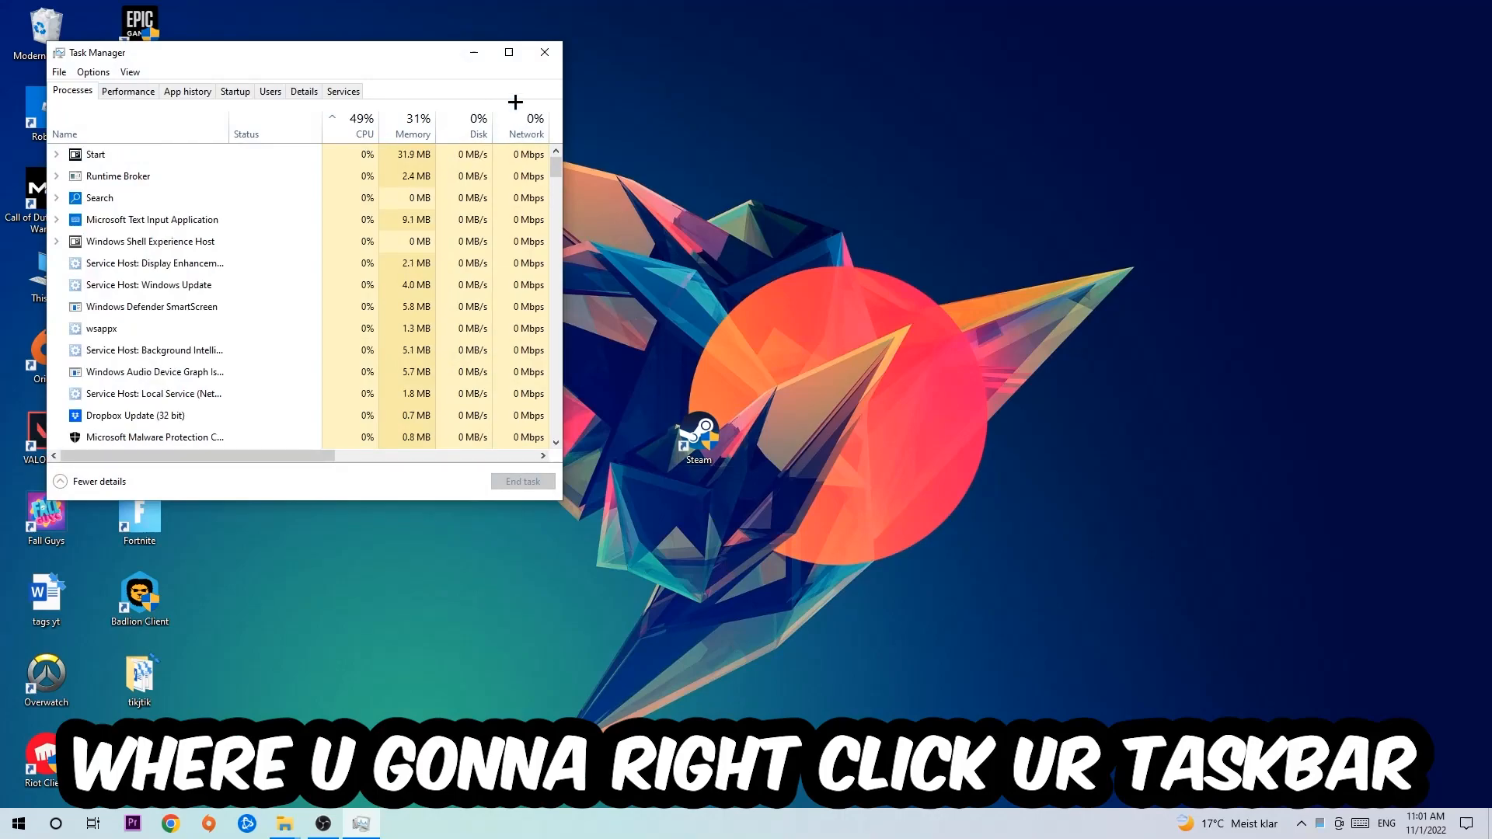
left_click(508, 51)
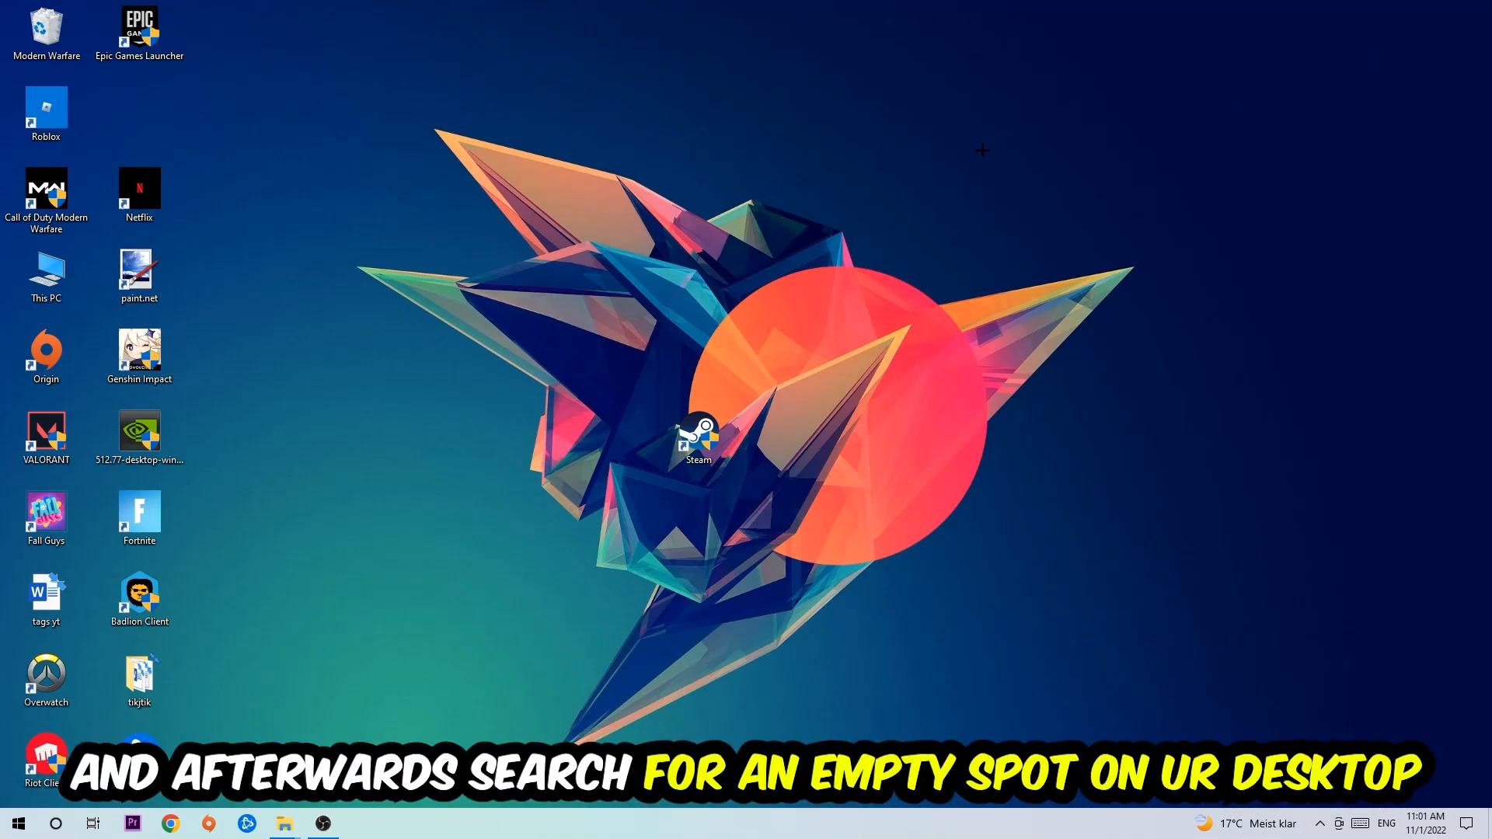
mouse_move(931, 200)
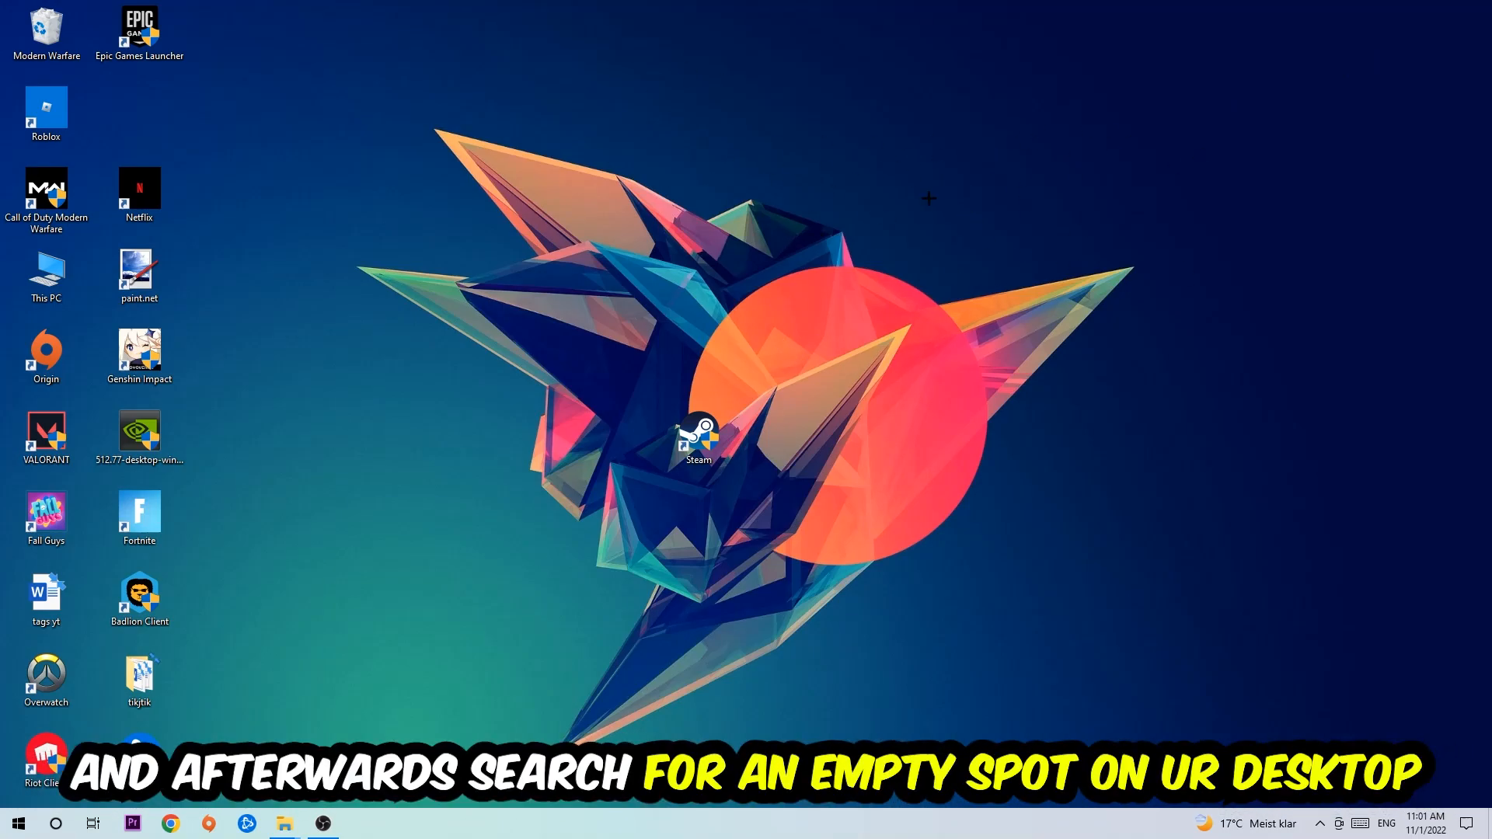
Open Display settings from the desktop's right-click menu.
right_click(928, 200)
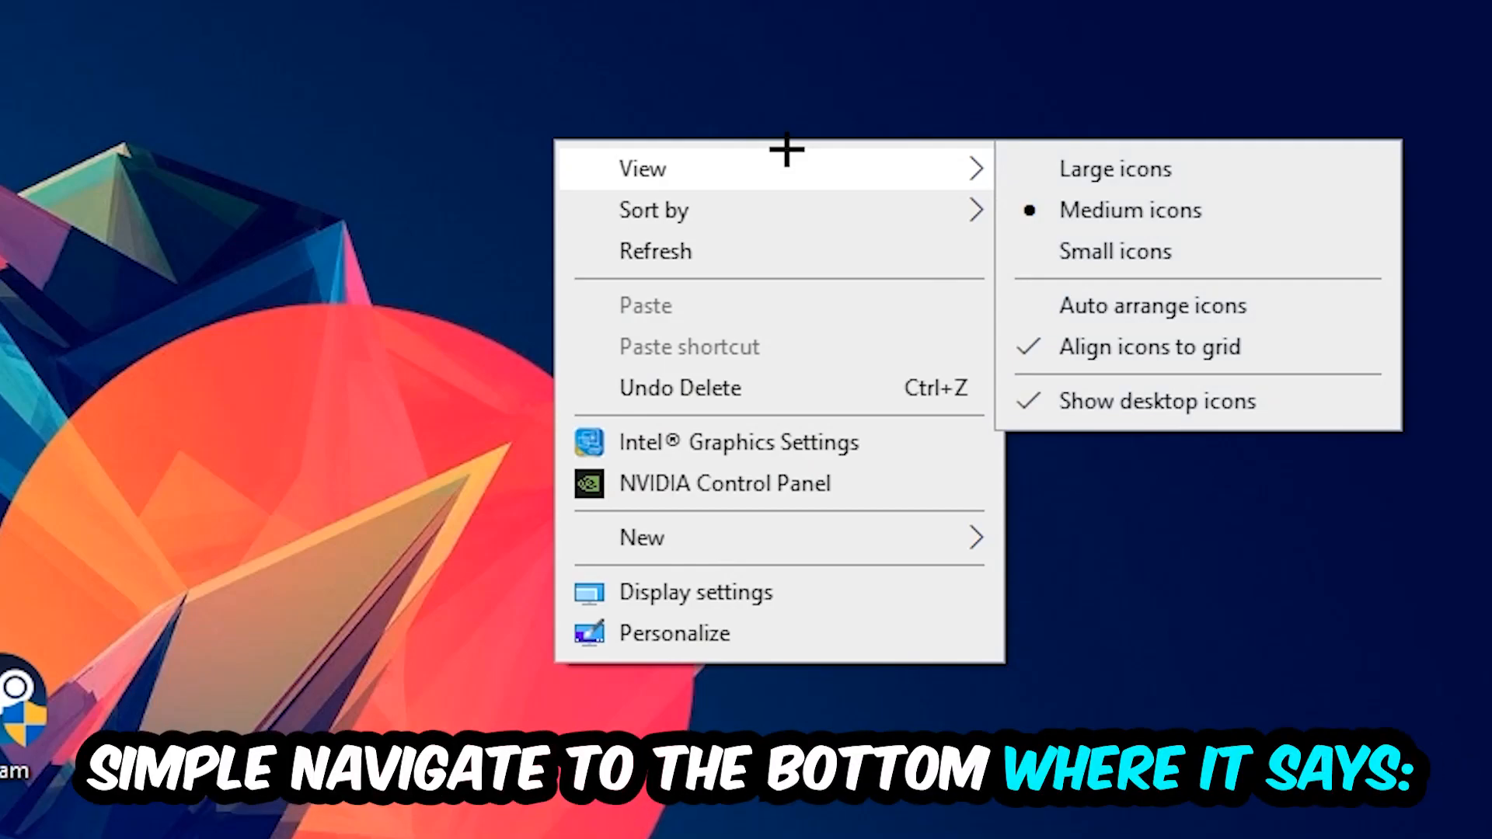
mouse_move(751, 578)
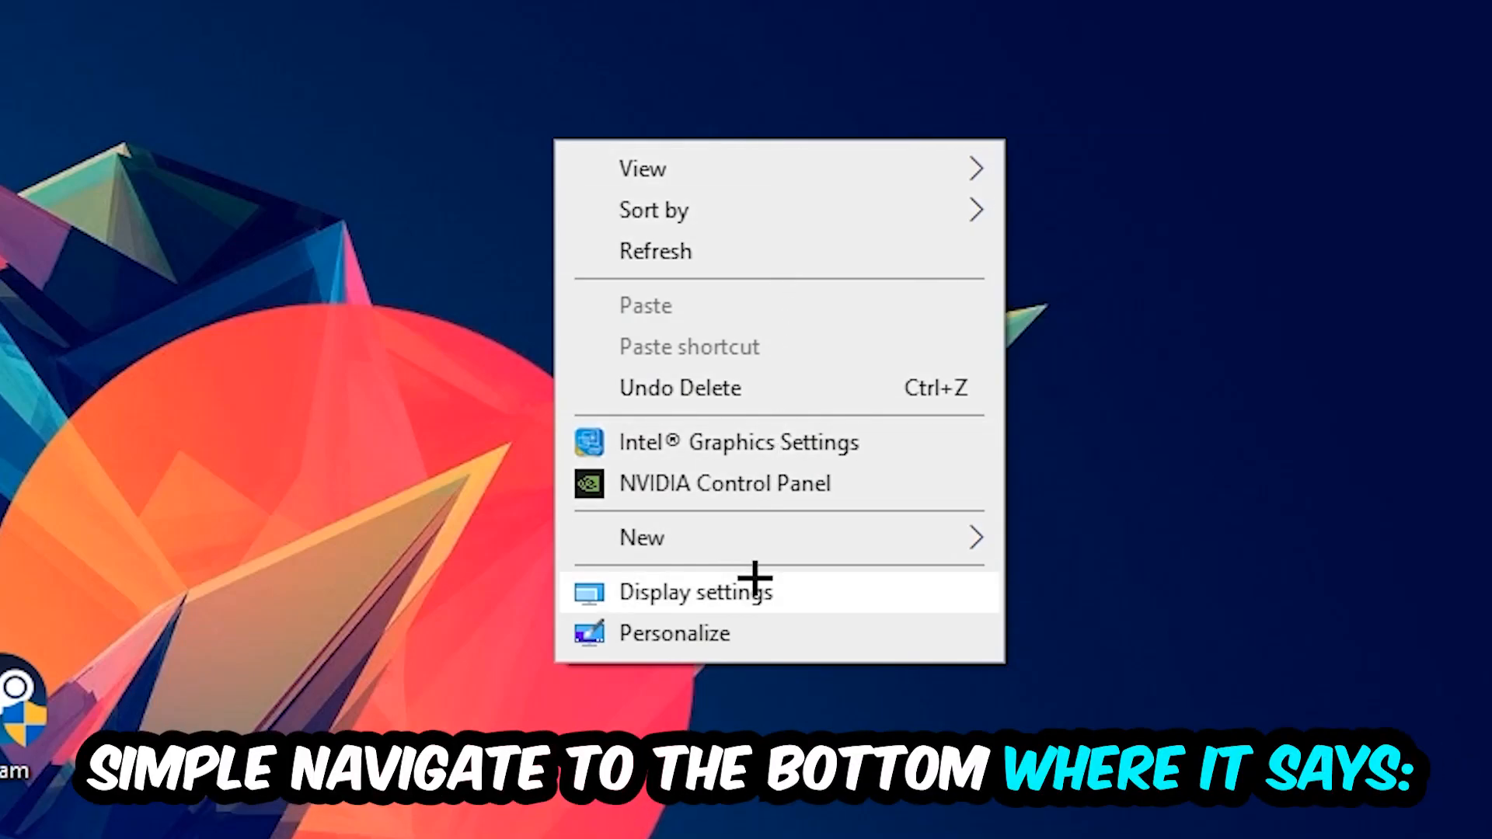
left_click(691, 591)
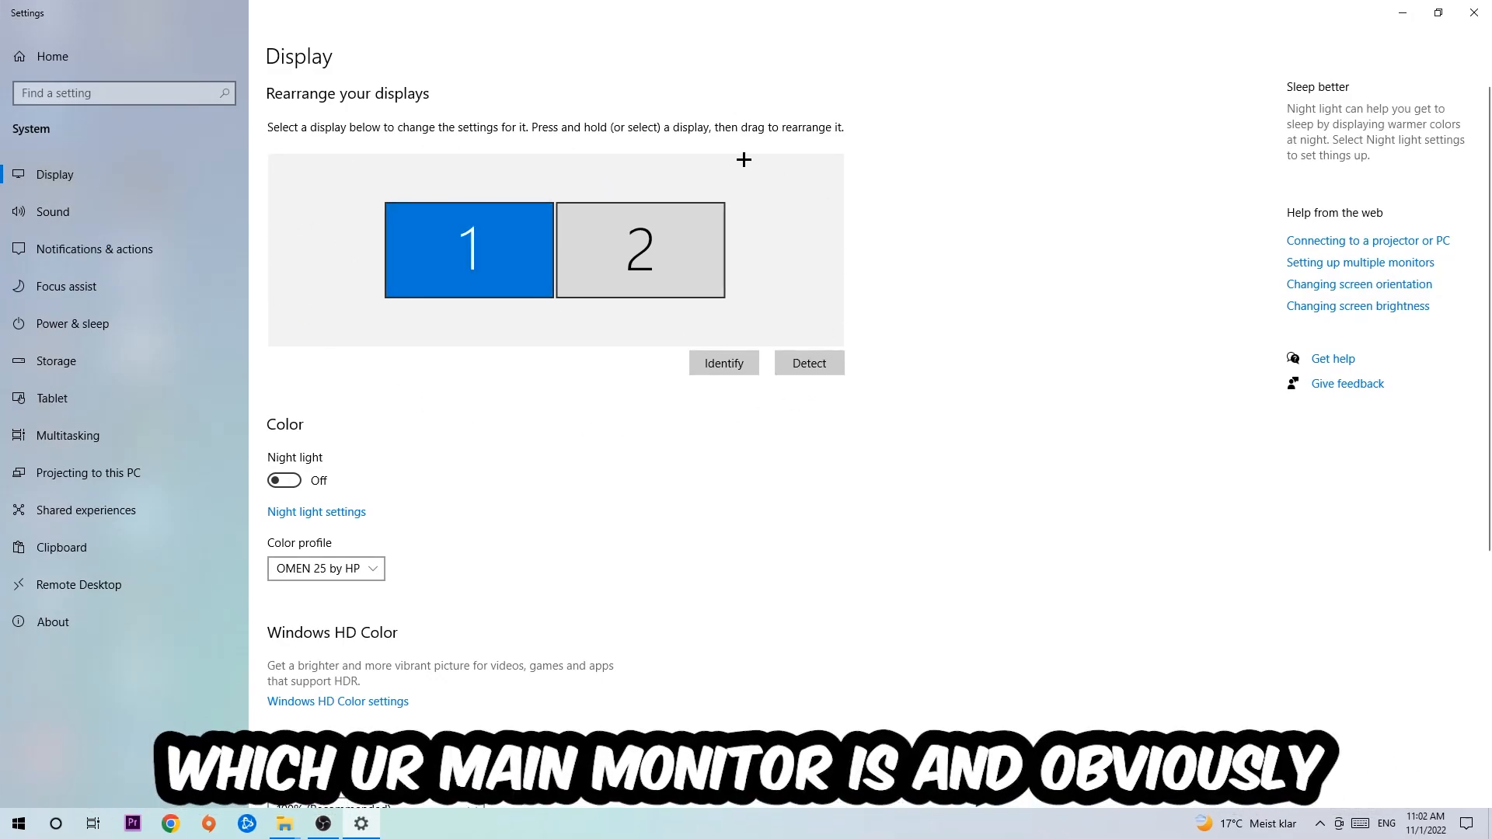
mouse_move(632, 416)
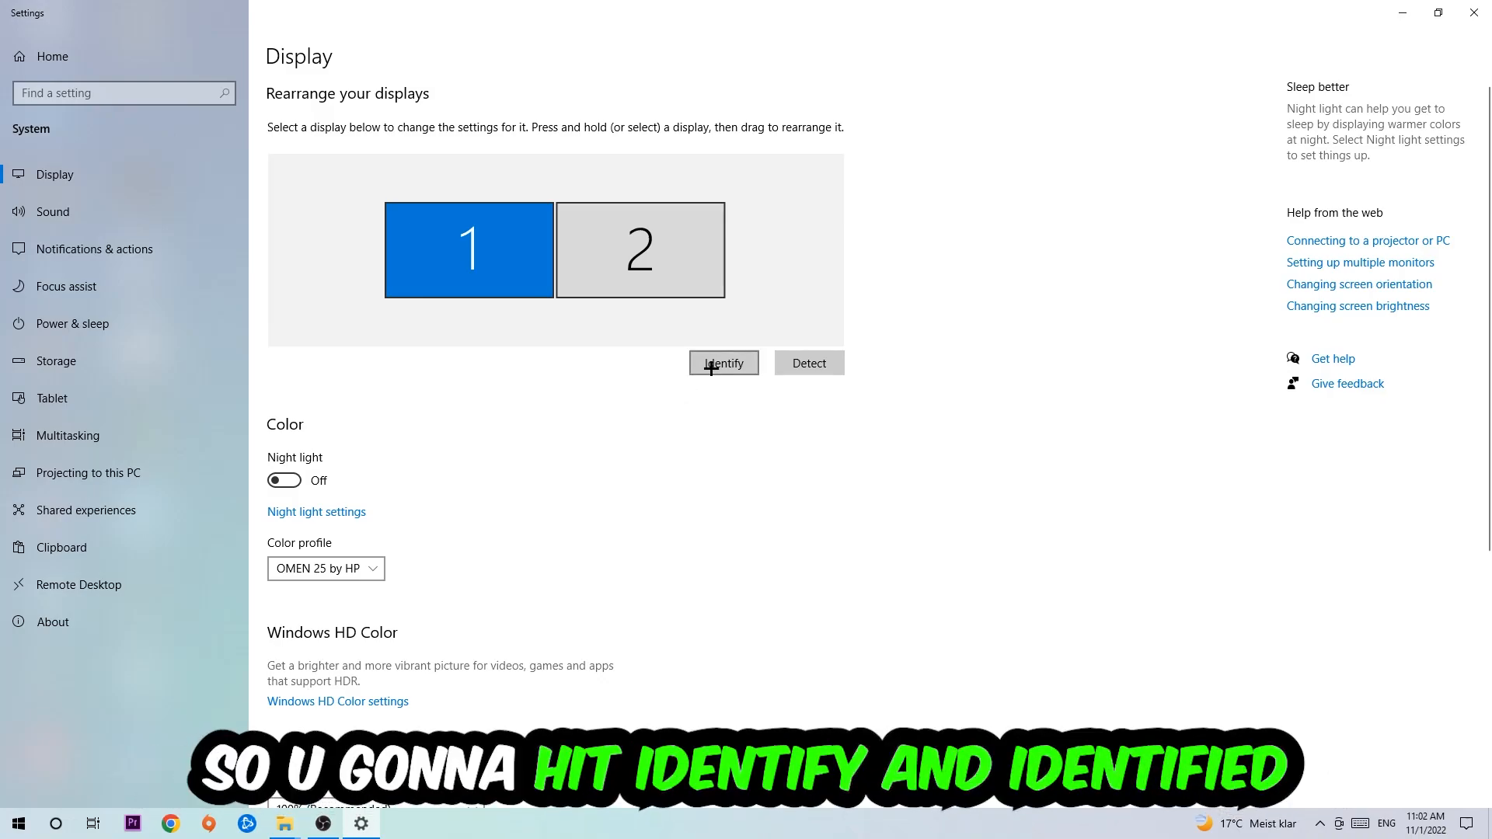
Use Identify to number the two monitors and spot the main display.
left_click(723, 363)
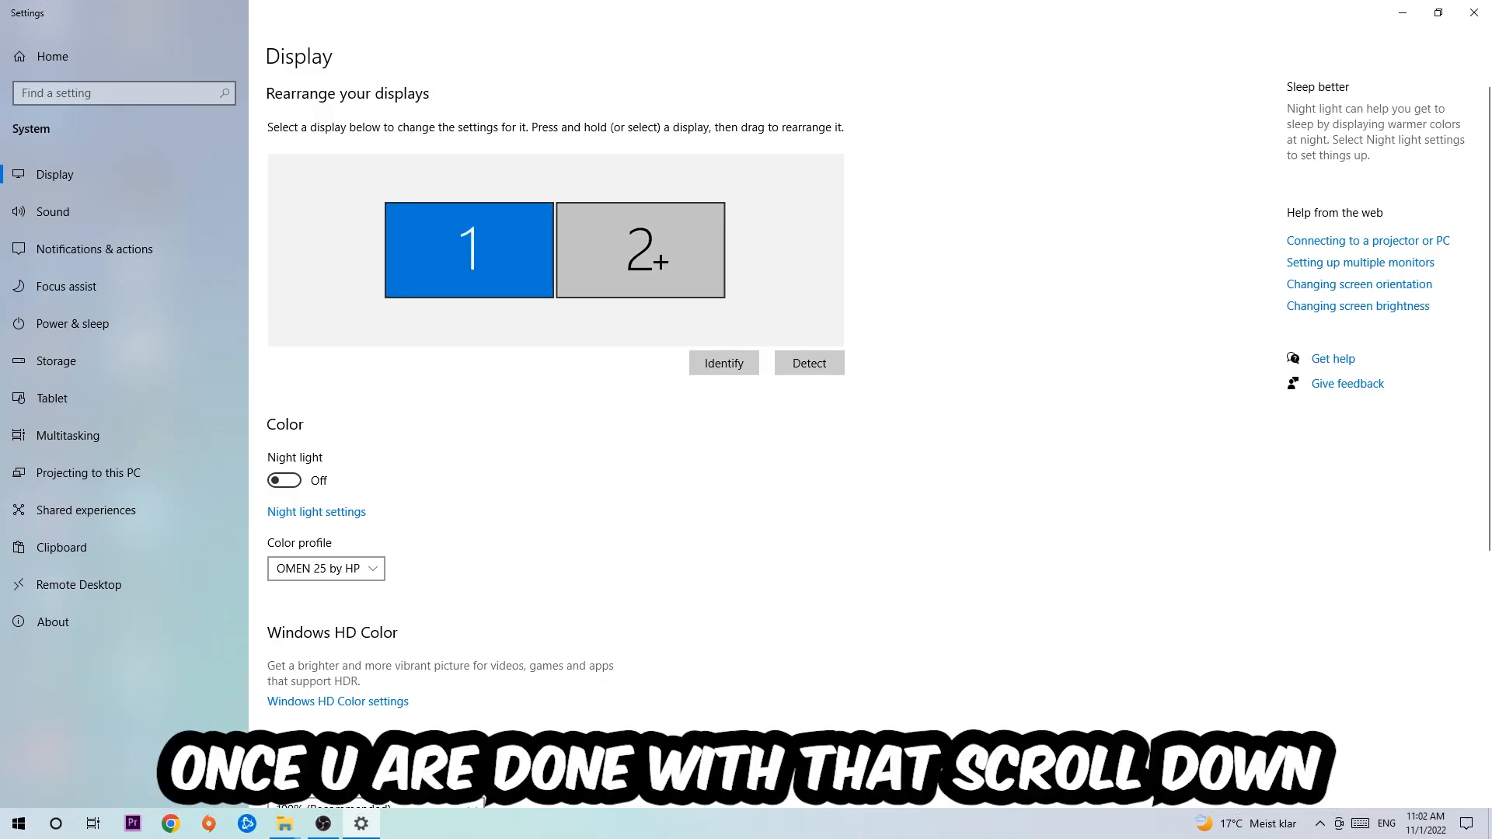
scroll("down", 3)
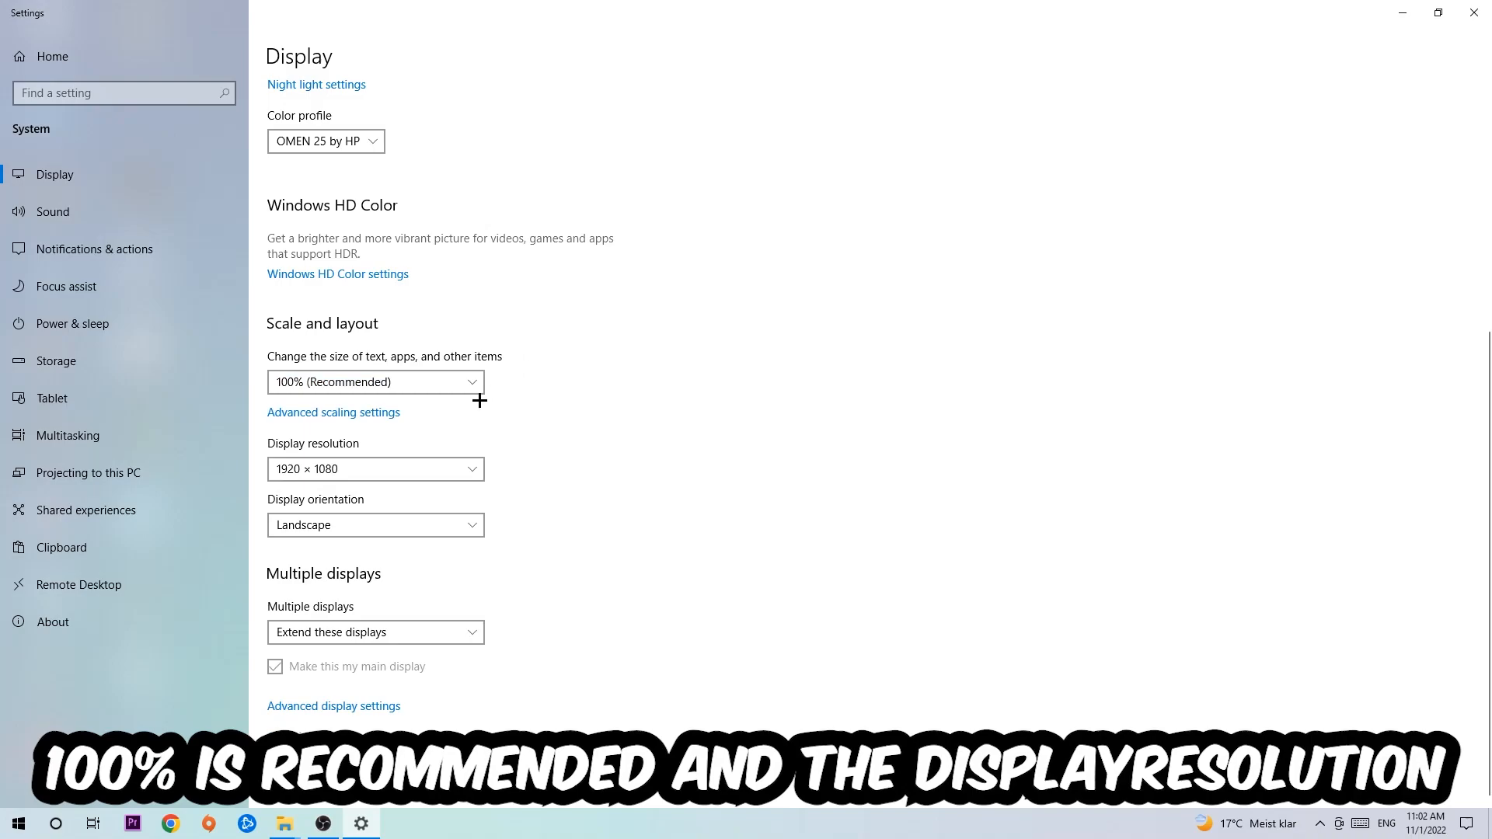
mouse_move(555, 383)
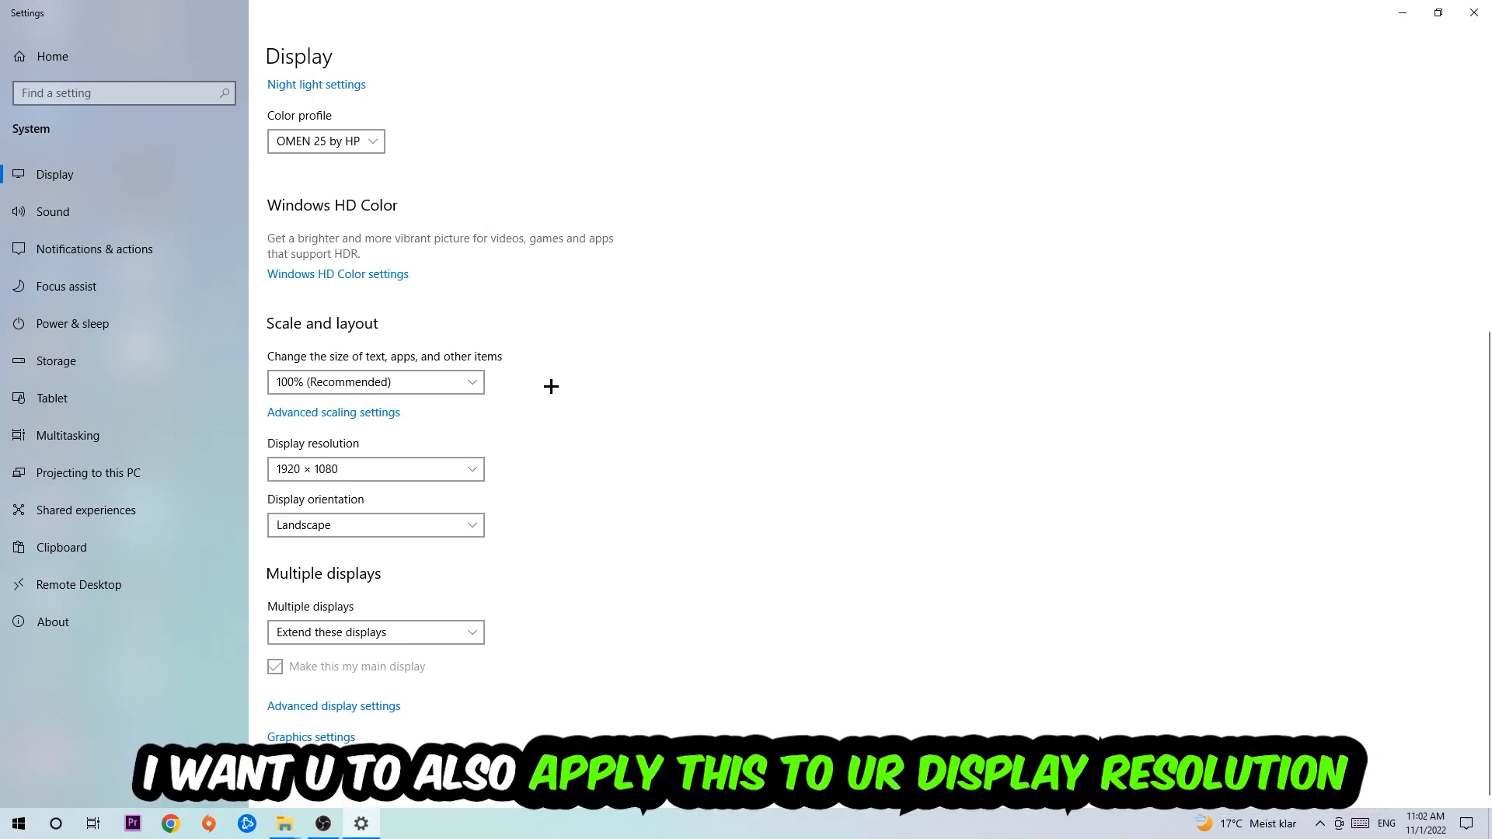
mouse_move(576, 360)
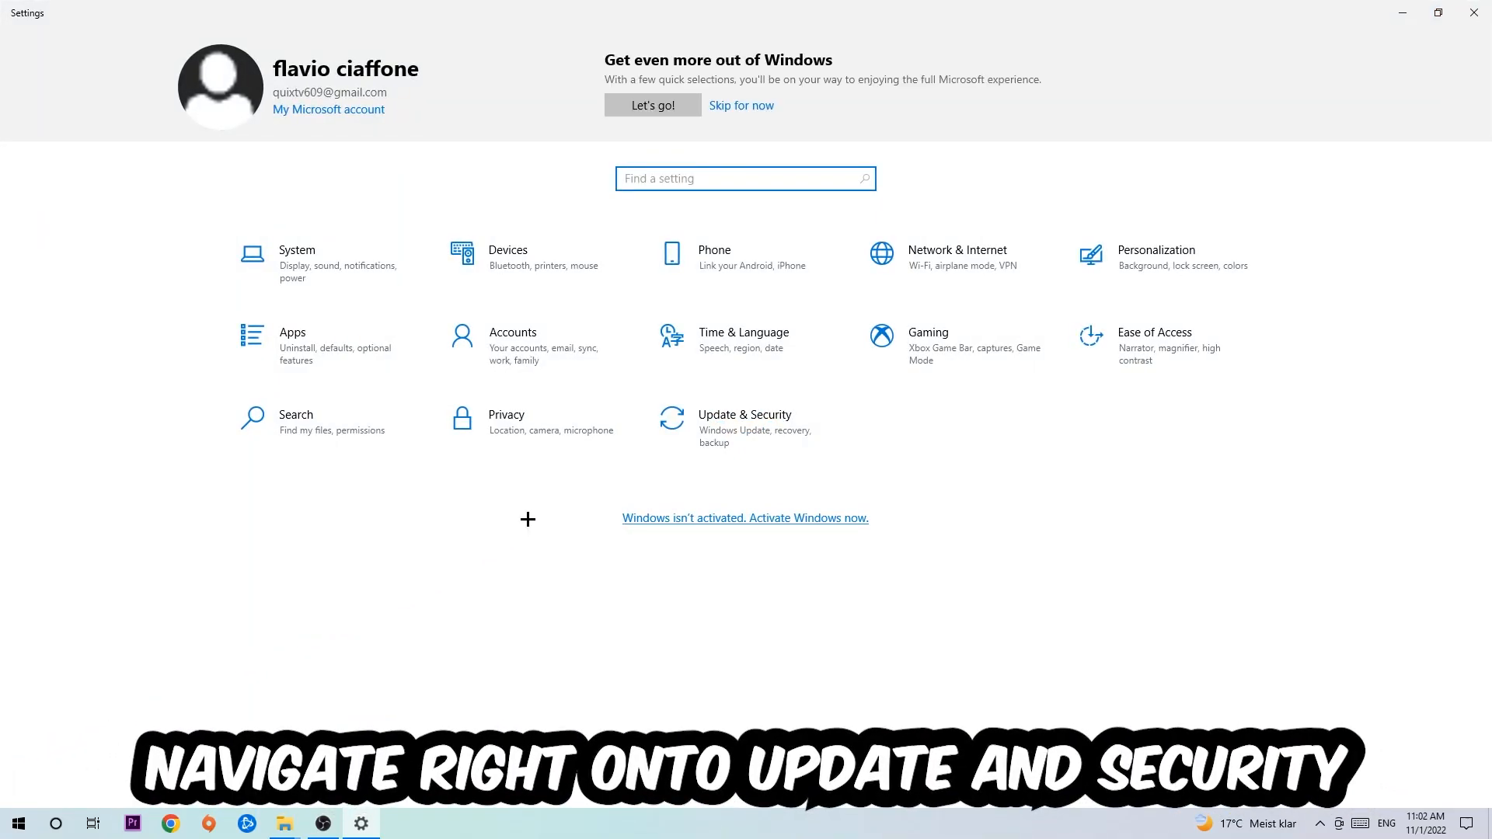
Open Update & Security, then drag the NVIDIA driver installer to the desktop centre.
left_click(744, 415)
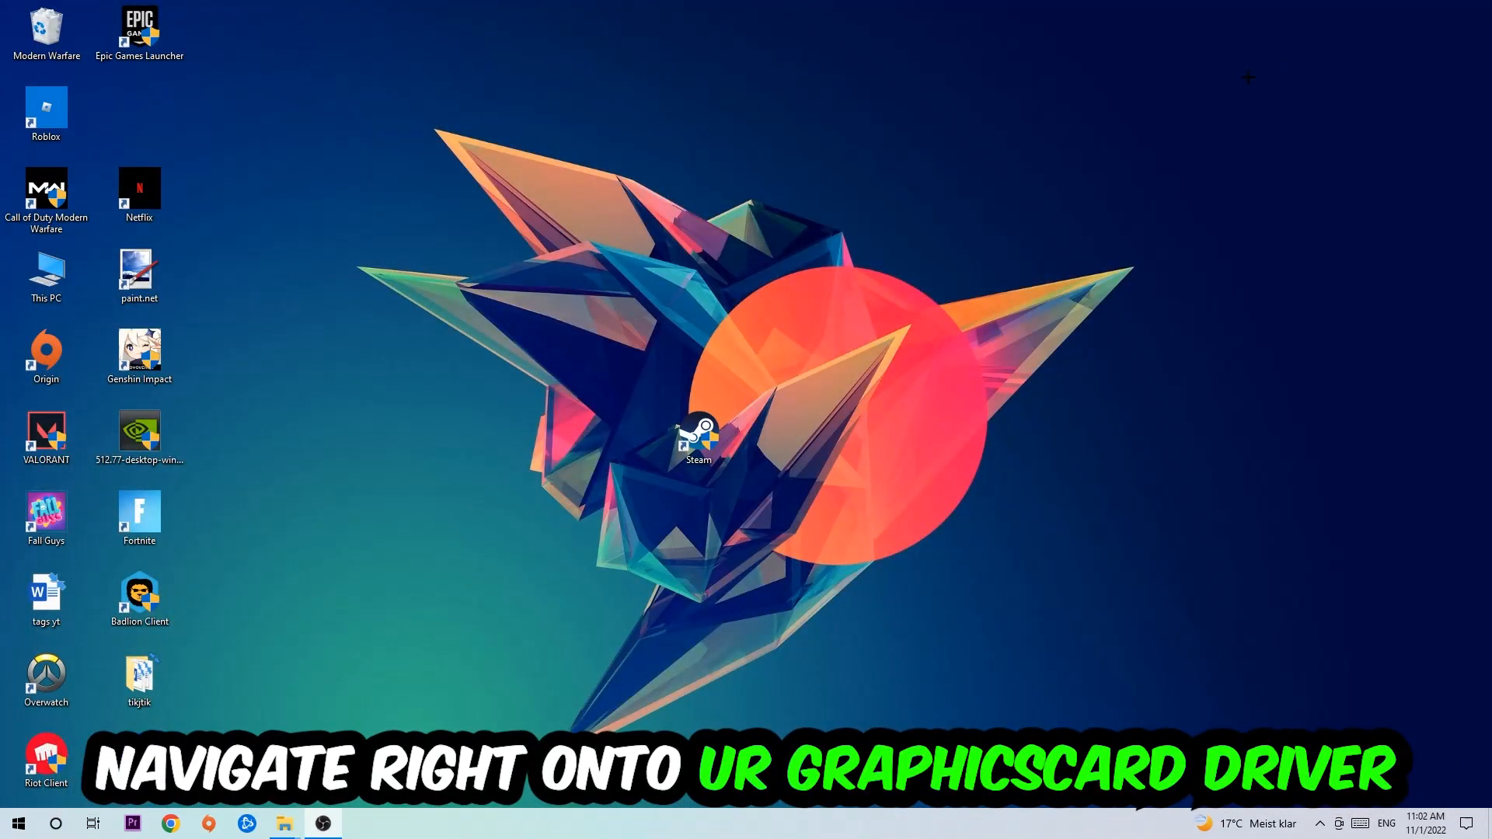
left_click_drag(139, 433, 606, 285)
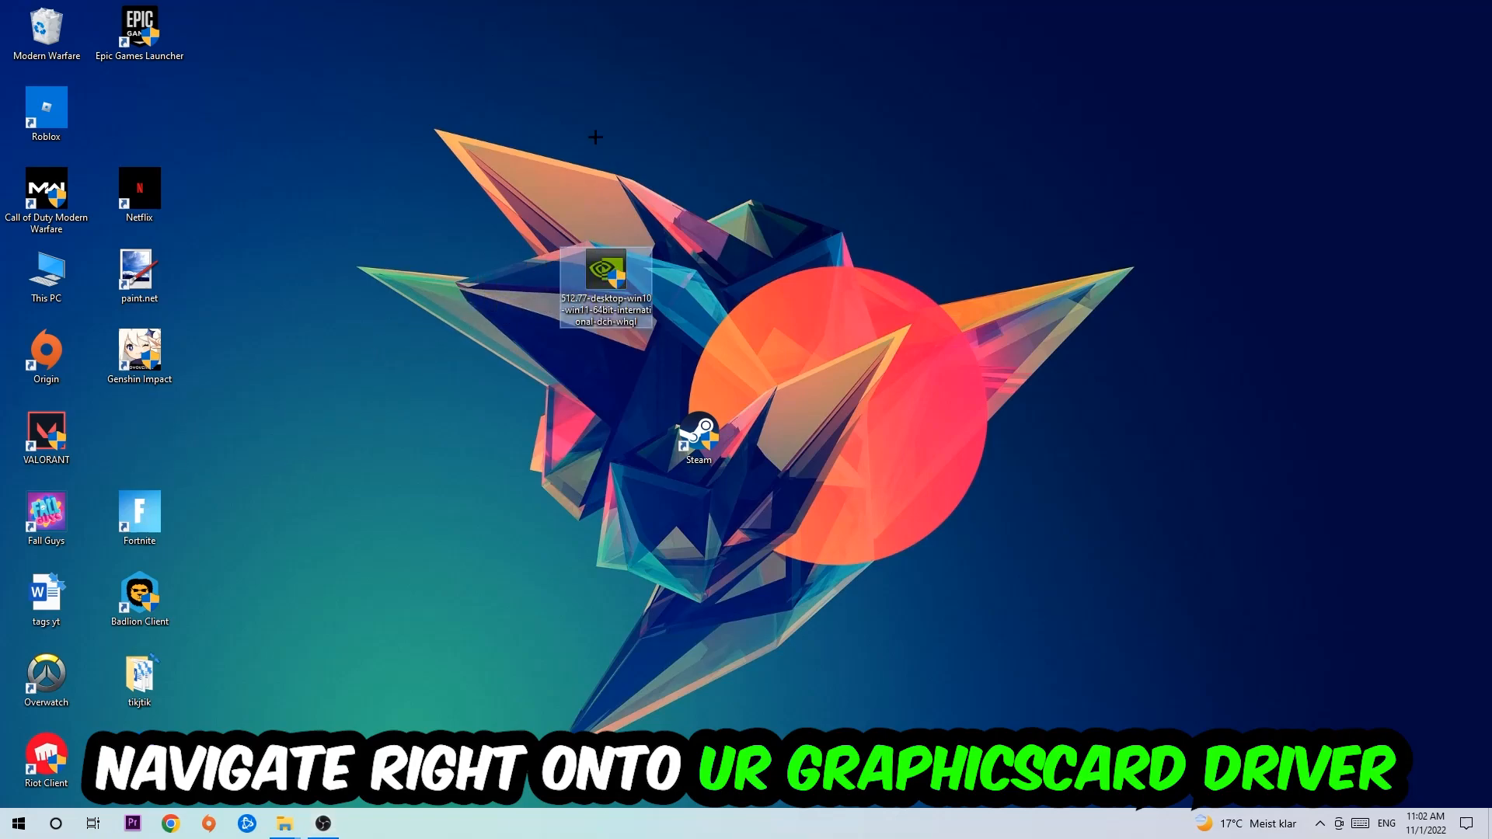